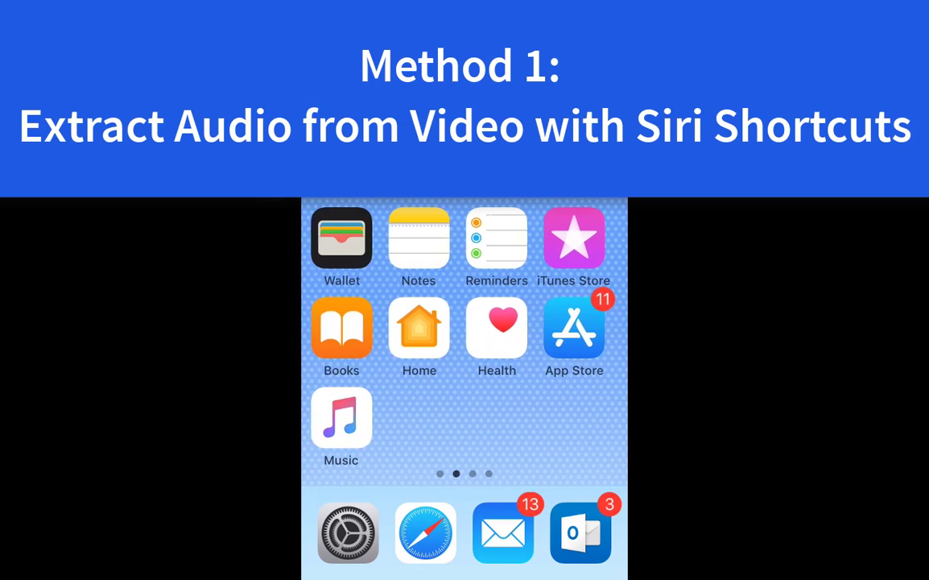
Step: Search the App Store for 'Shortcuts' and pick the 'shortcuts' suggestion
{"action": "left_click", "coordinate": [573, 330]}
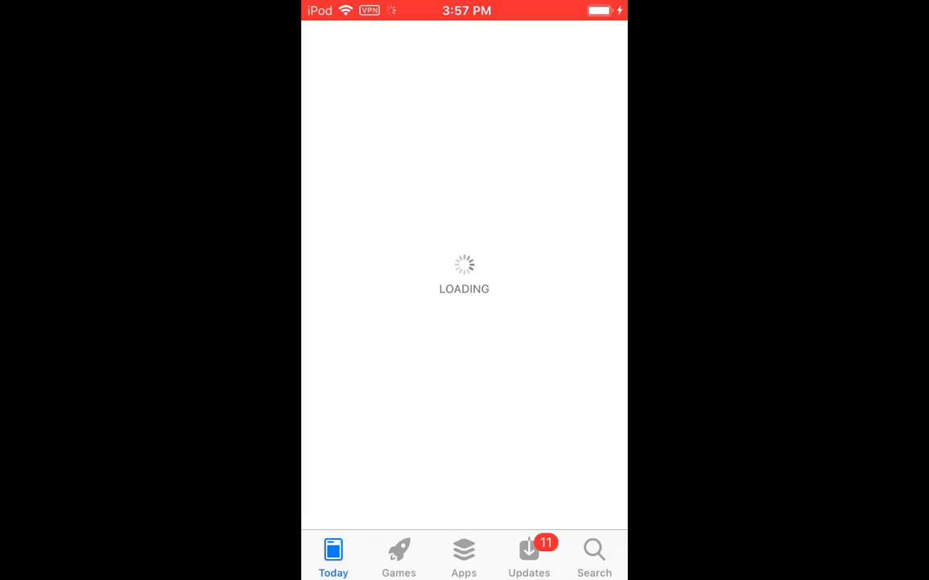
{"action": "left_click", "coordinate": [594, 555]}
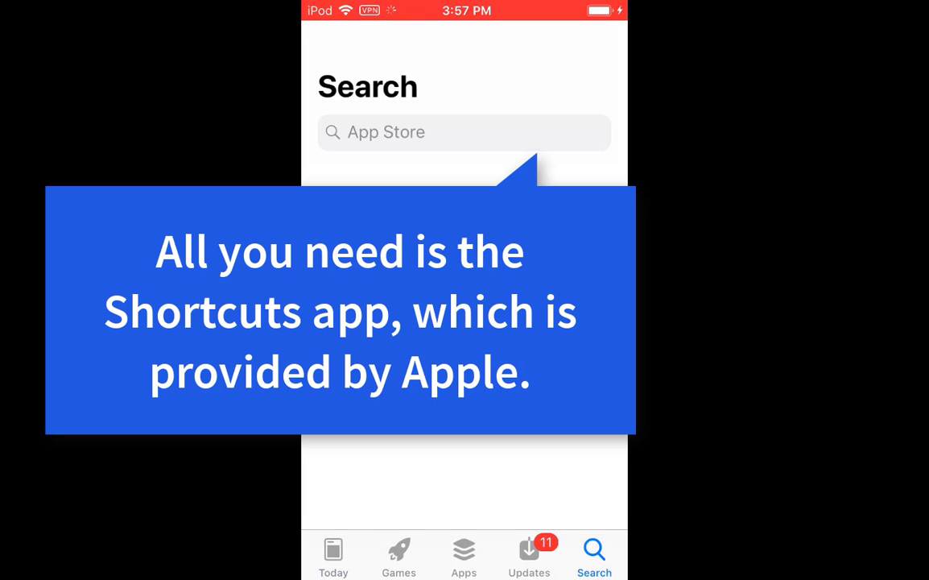
{"action": "left_click", "coordinate": [464, 132]}
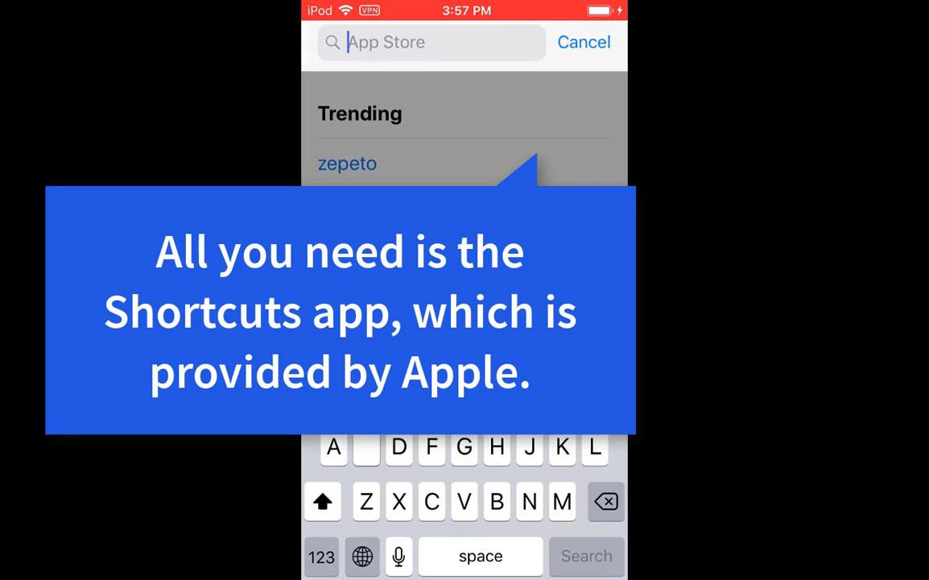
{"action": "type", "text": "Shortcuts"}
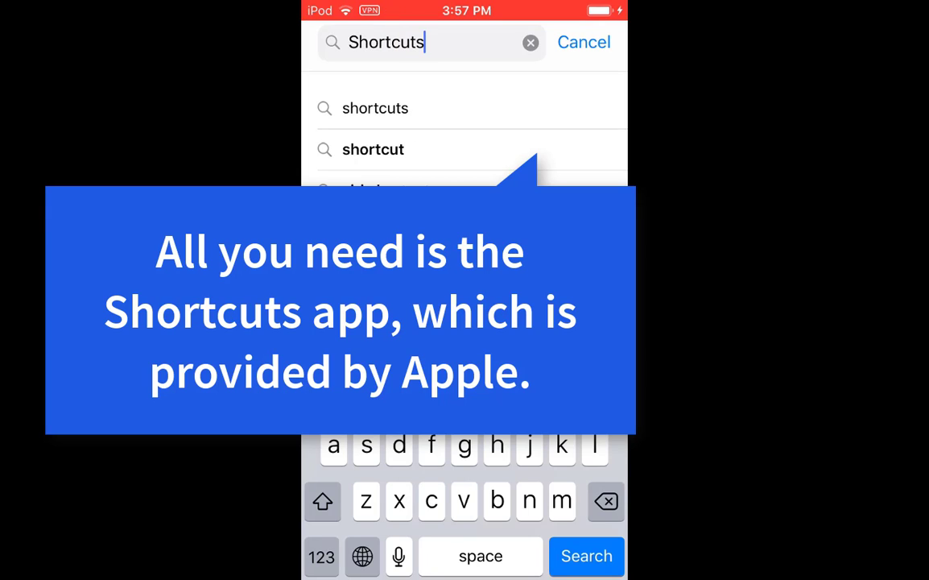
{"action": "left_click", "coordinate": [586, 556]}
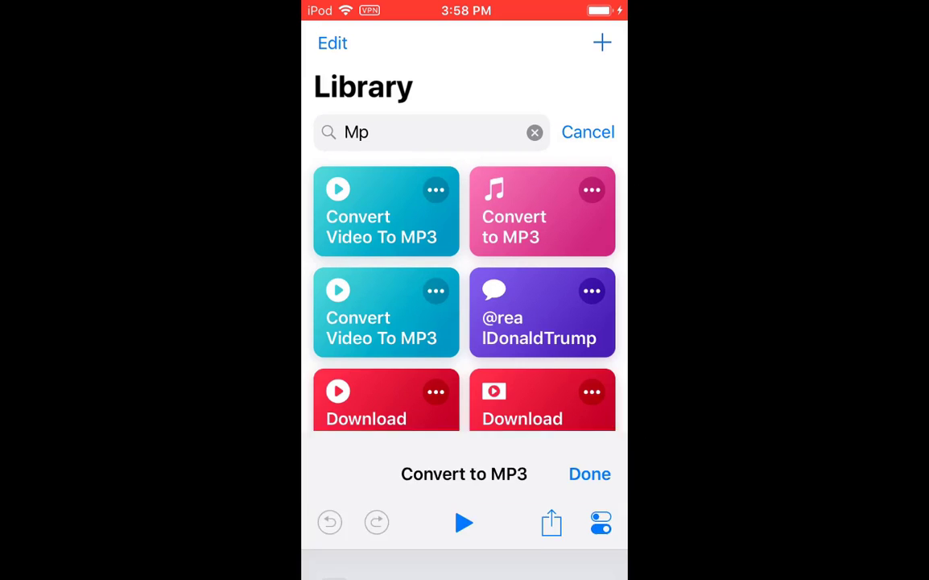
Step: Run Convert to MP3 on a chosen Camera Roll video so Encode Media extracts its audio
{"action": "left_click", "coordinate": [541, 211]}
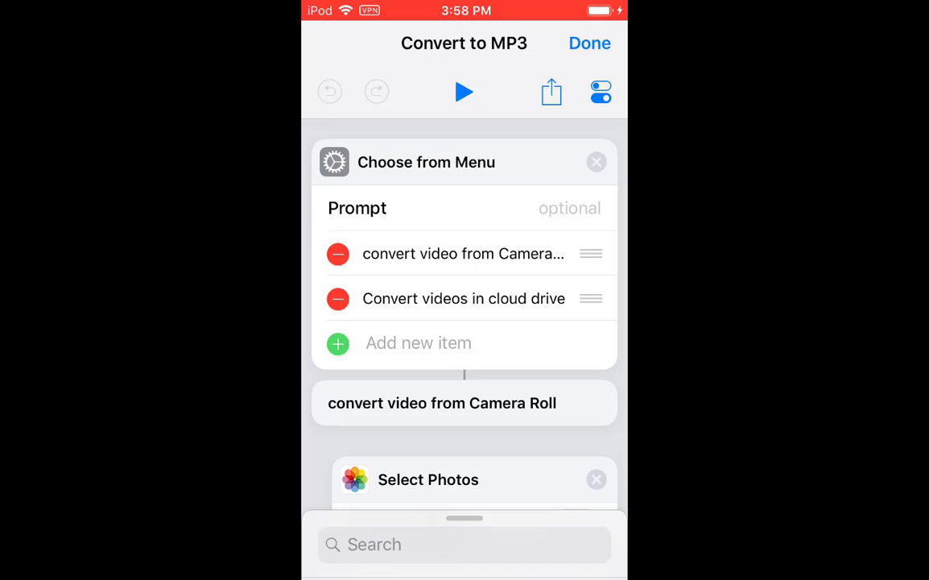
{"action": "left_click", "coordinate": [464, 92]}
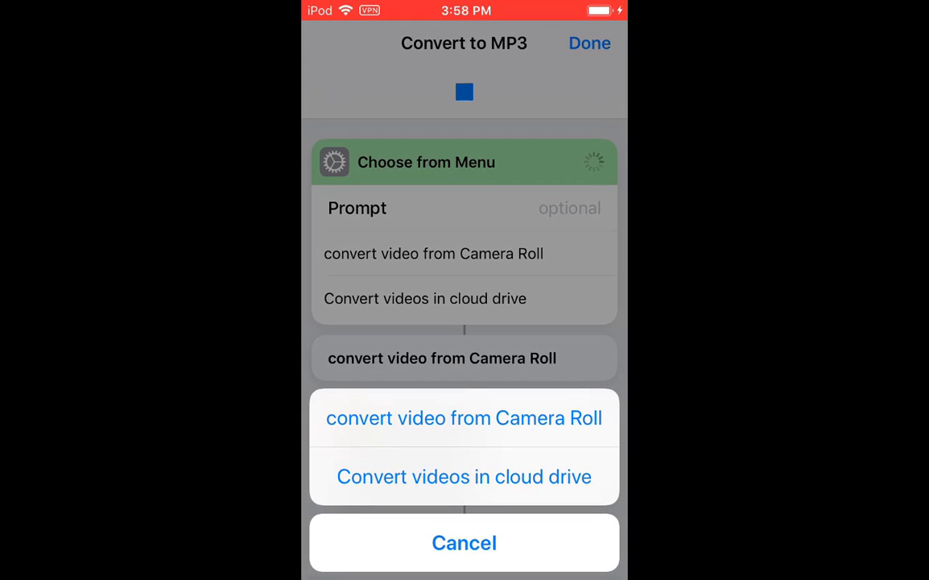
{"action": "left_click", "coordinate": [464, 417]}
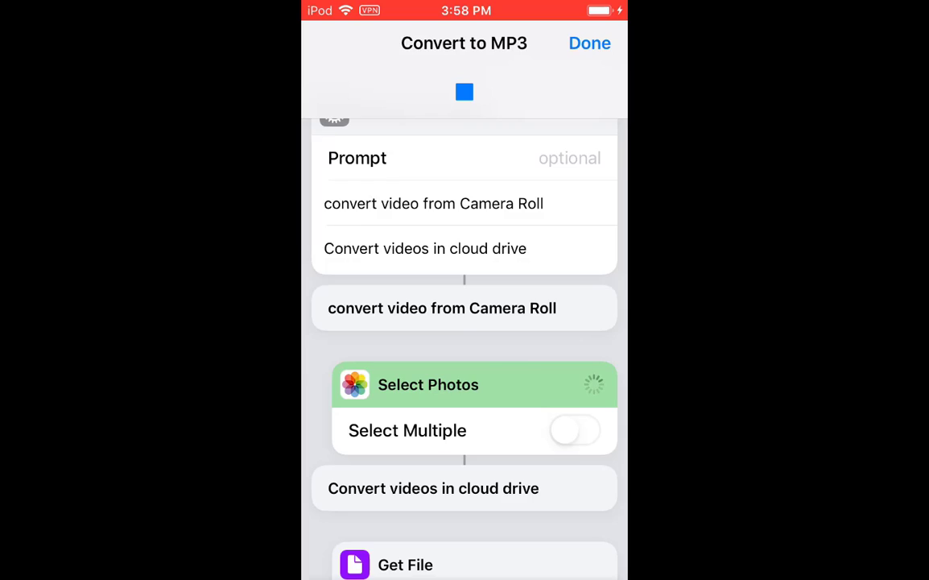
{"action": "left_click", "coordinate": [428, 383]}
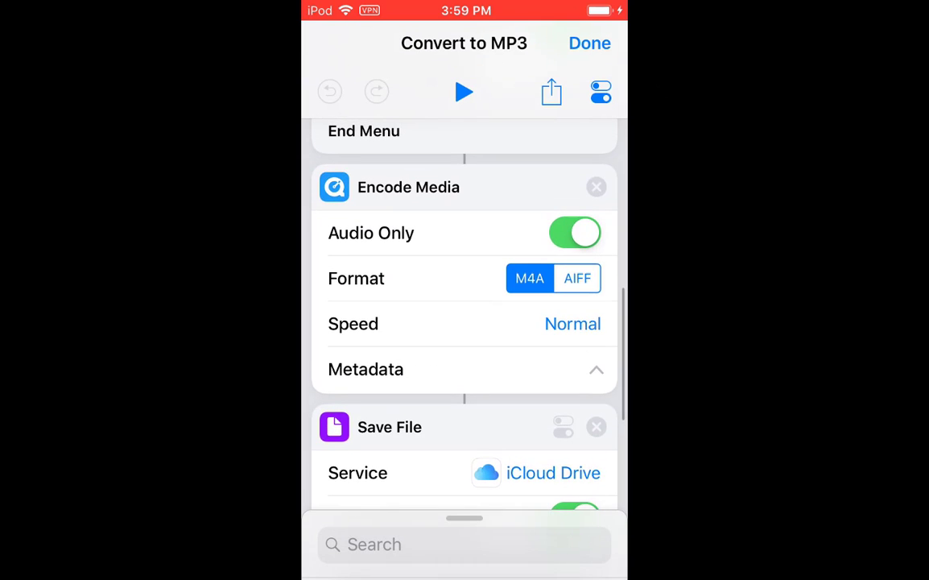
{"action": "scroll", "scroll_direction": "down", "scroll_amount": 3}
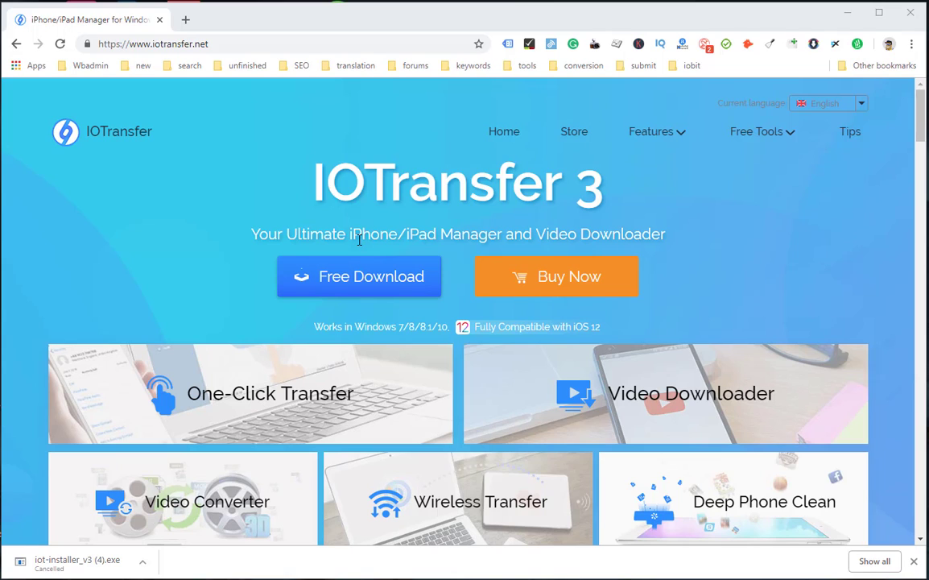
Step: Download the IOTransfer 3 installer from iotransfer.net via Free Download
{"action": "left_click", "coordinate": [359, 277]}
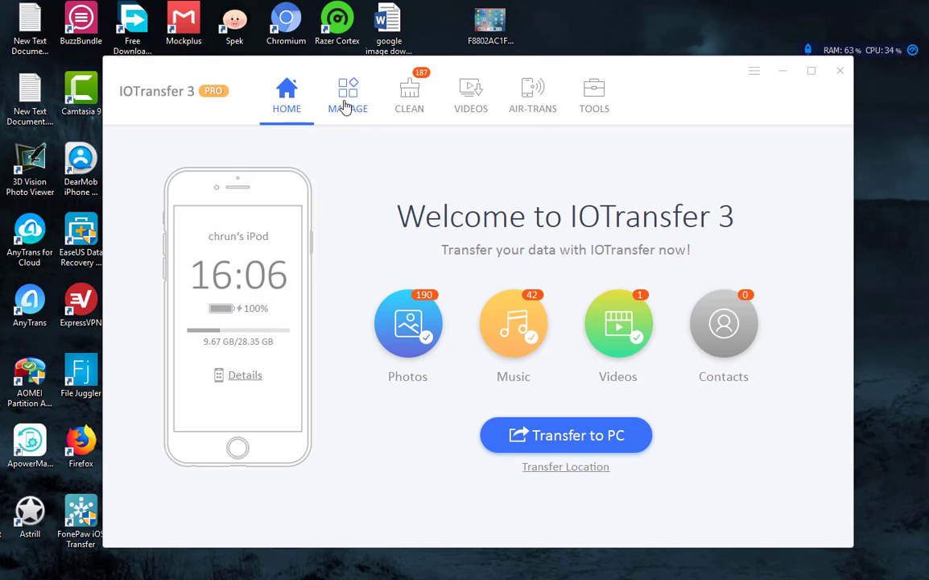
Step: Export Whatever It Takes (HD) from the iPod's Manage > Videos into the video downloads folder
{"action": "left_click", "coordinate": [348, 92]}
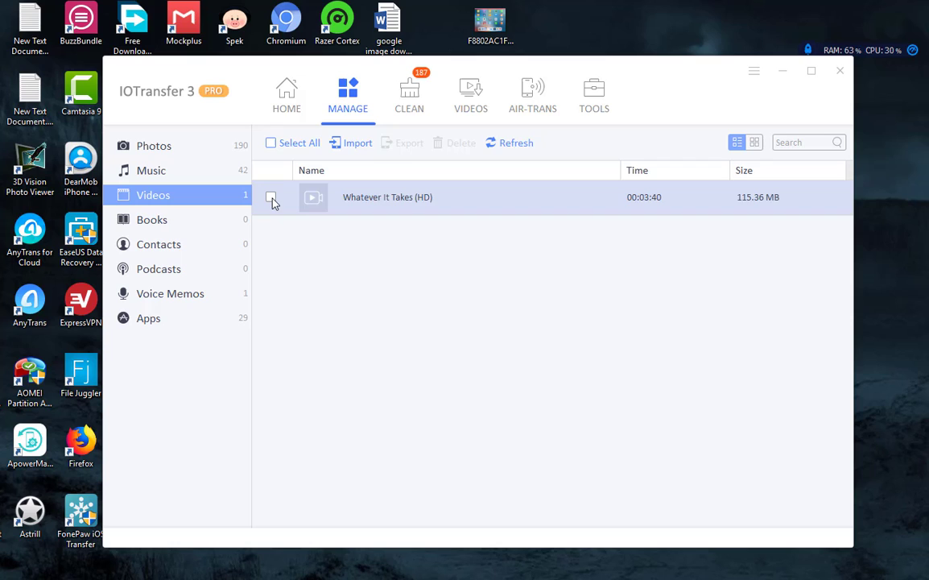
{"action": "left_click", "coordinate": [402, 142]}
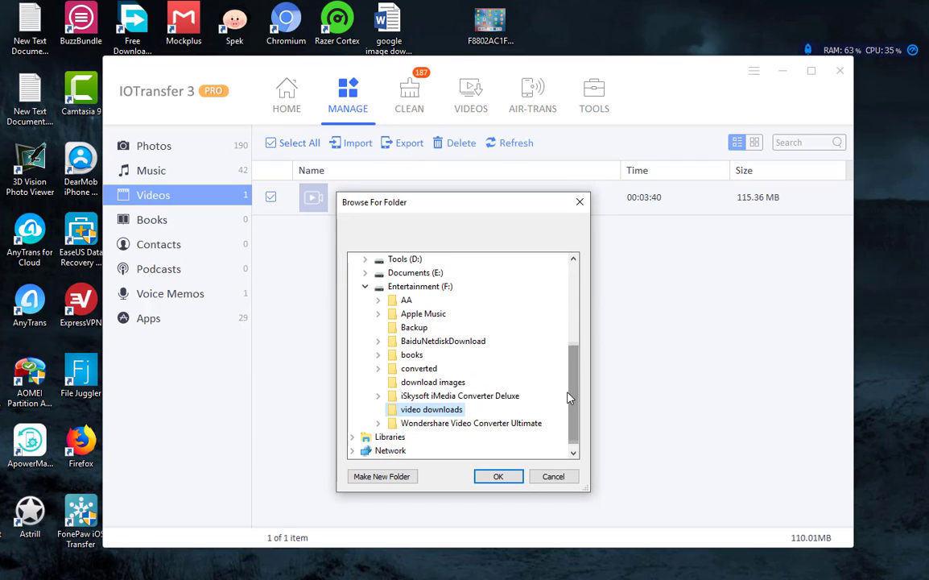
{"action": "left_click", "coordinate": [498, 477]}
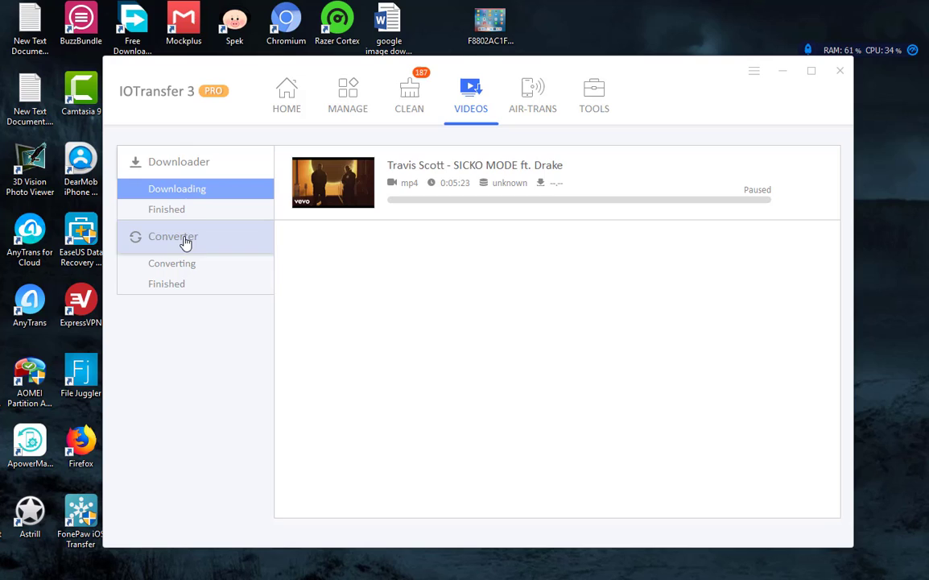
Step: Convert the exported video to MP3 in the Converter with automatic transfer to the iOS device on
{"action": "left_click", "coordinate": [172, 235]}
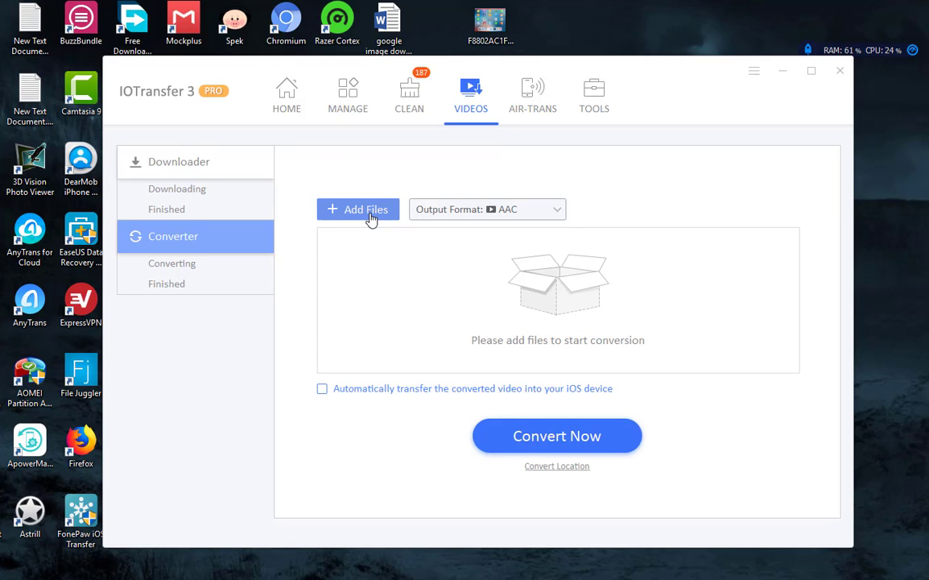
{"action": "left_click", "coordinate": [358, 210]}
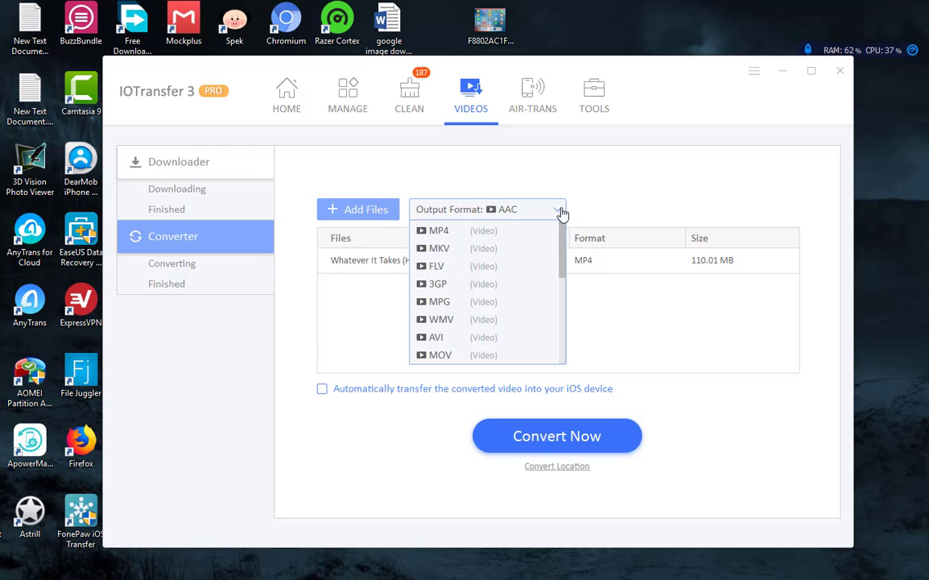
{"action": "scroll", "scroll_direction": "down", "scroll_amount": 3}
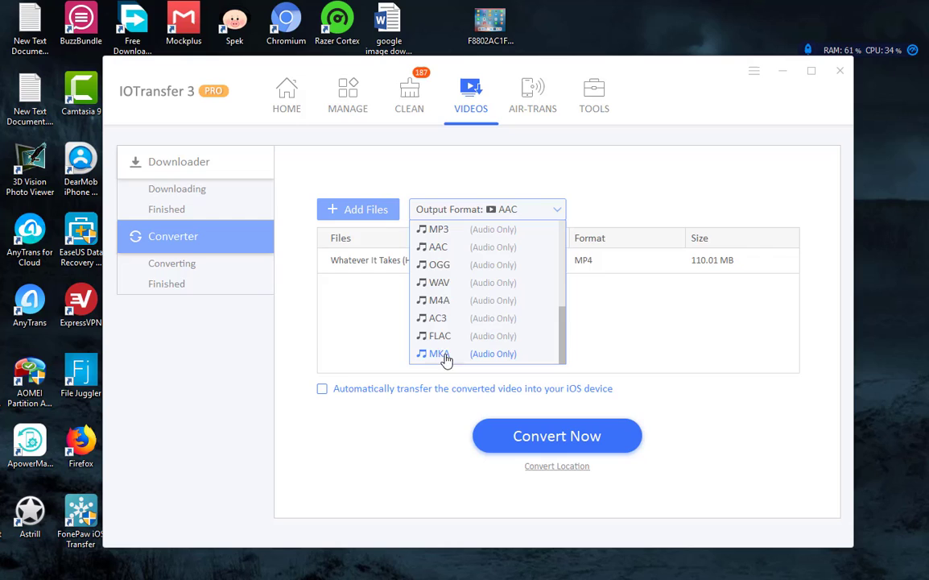
{"action": "left_click", "coordinate": [438, 228]}
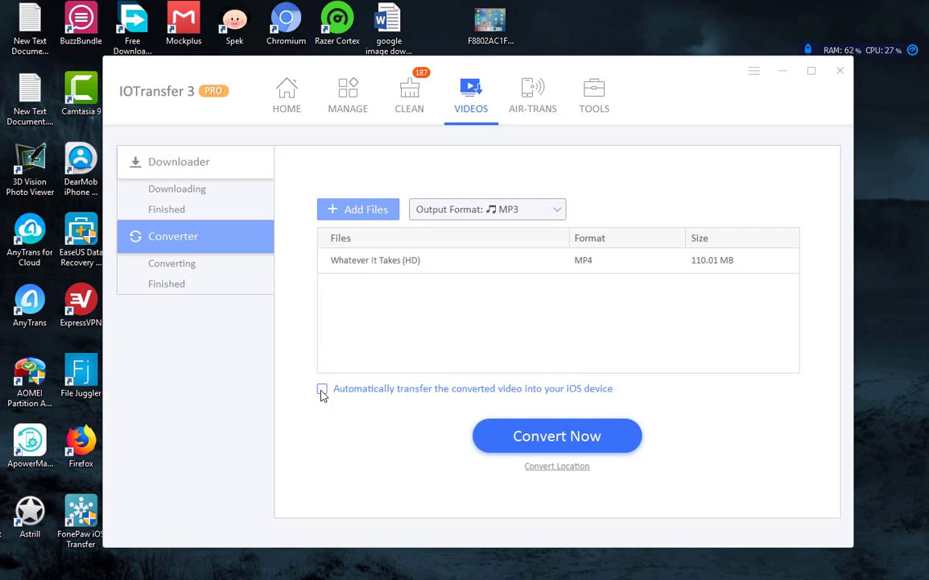
{"action": "mouse_move", "coordinate": [583, 404]}
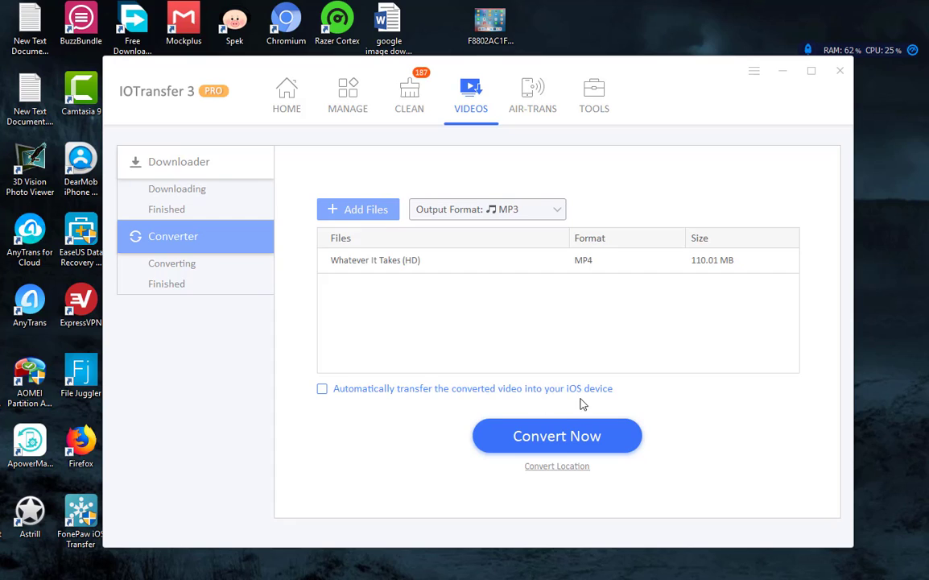
{"action": "left_click", "coordinate": [322, 388]}
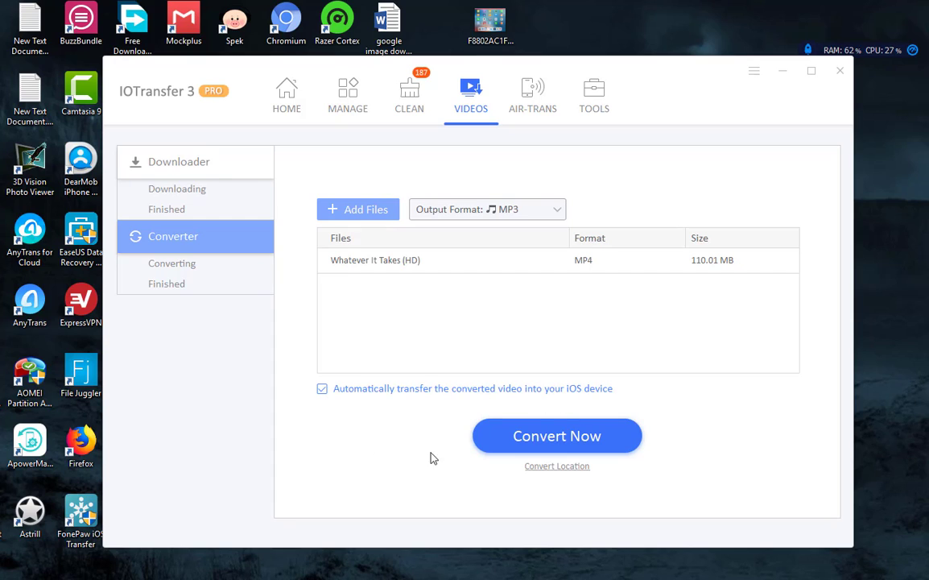
{"action": "left_click", "coordinate": [557, 434]}
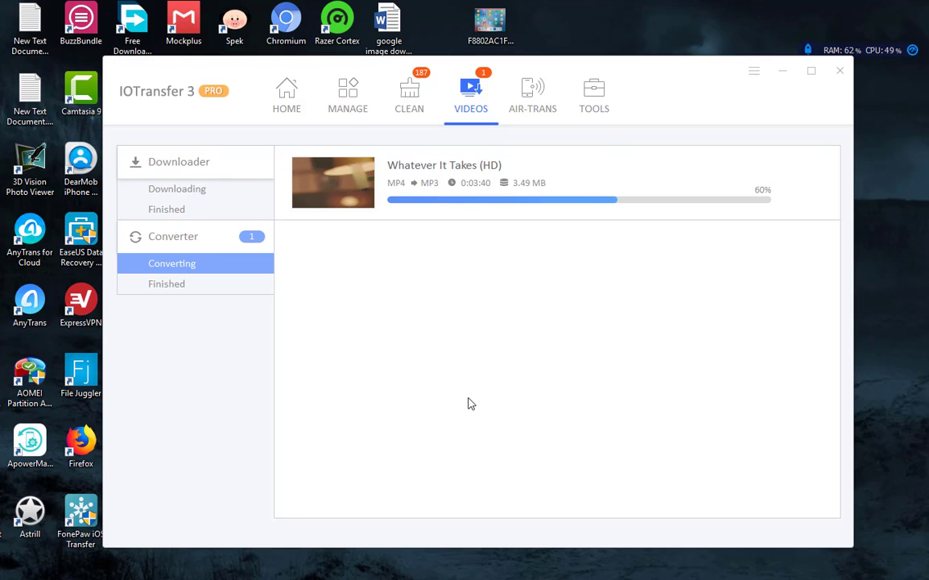
Step: Check Whatever It Takes (HD) appears under Videos and Tools, then close IOTransfer 3
{"action": "left_click", "coordinate": [168, 283]}
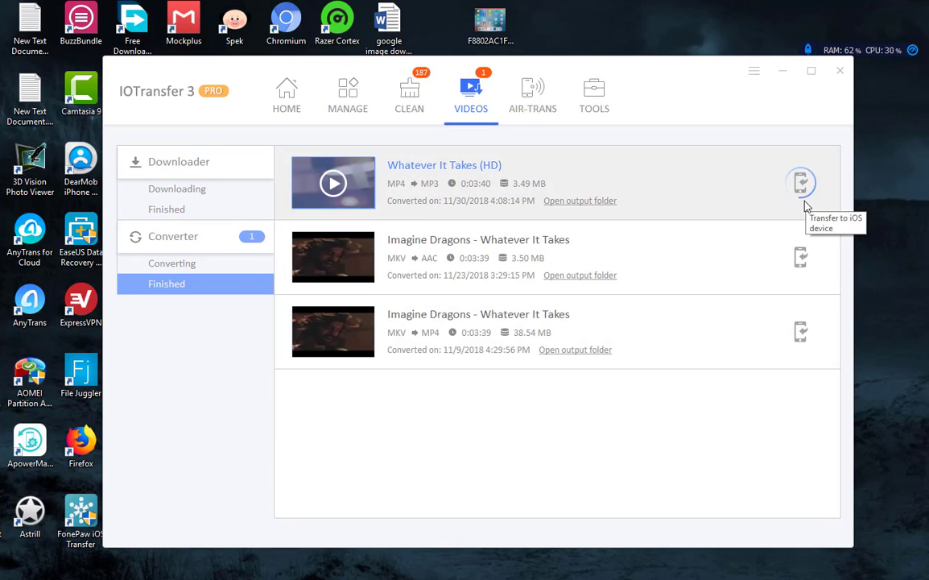
{"action": "left_click", "coordinate": [348, 95]}
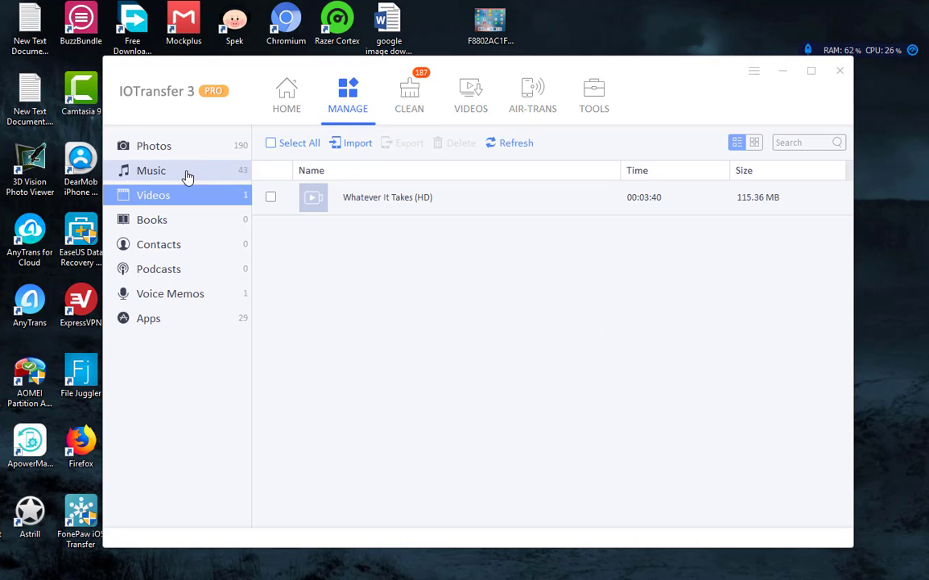
{"action": "left_click", "coordinate": [594, 95]}
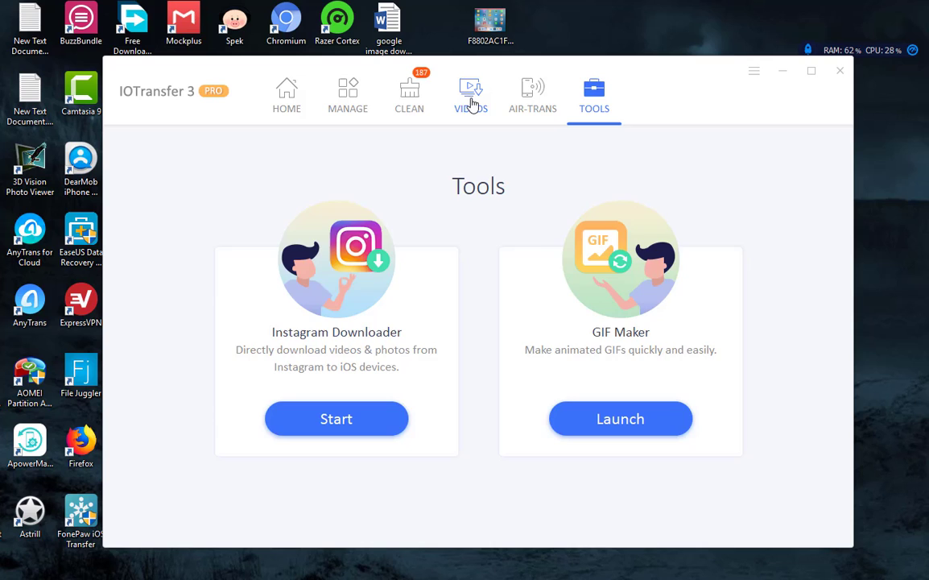
{"action": "left_click", "coordinate": [472, 91]}
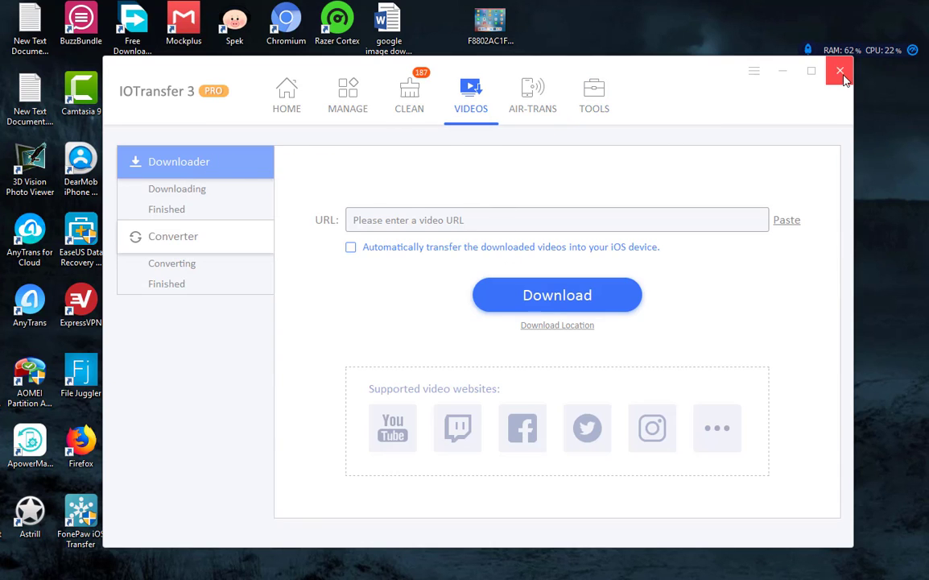
{"action": "left_click", "coordinate": [532, 95]}
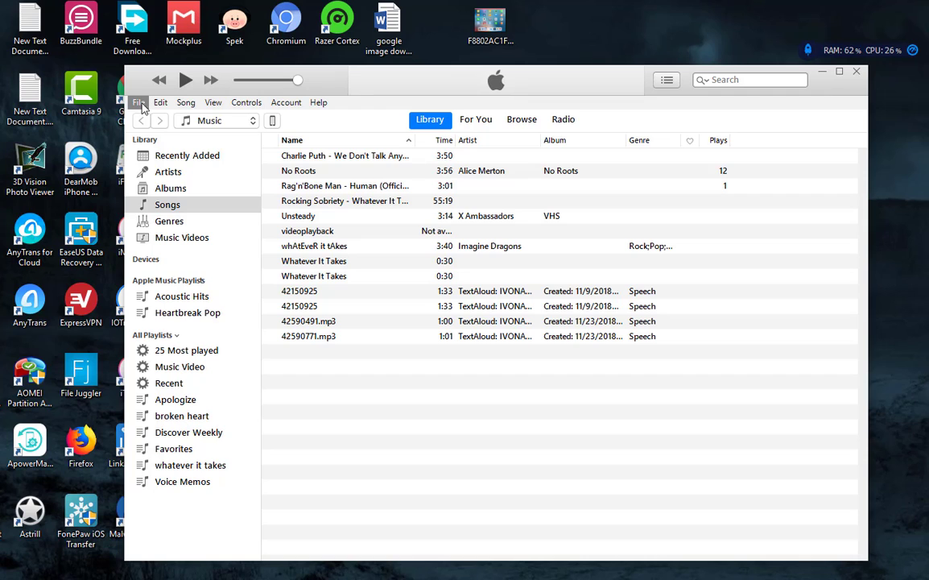
{"action": "mouse_move", "coordinate": [161, 103]}
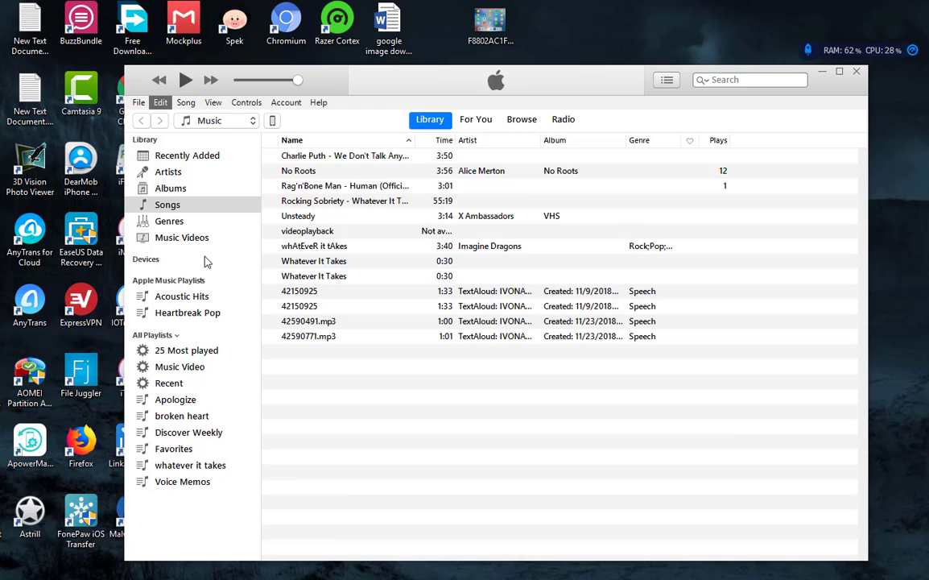
Step: Set iTunes Import Settings to MP3 Encoder at Higher Quality and save the preferences
{"action": "left_click", "coordinate": [161, 103]}
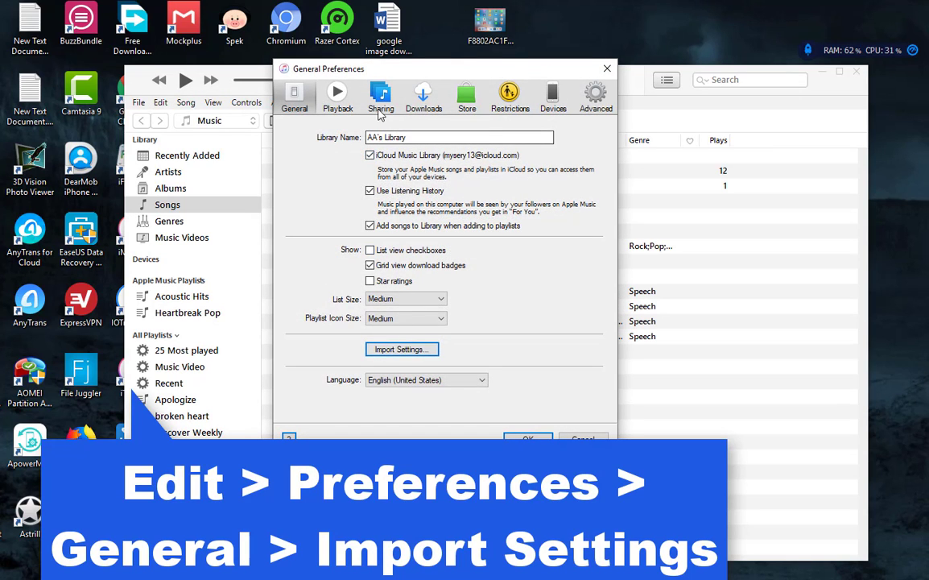
{"action": "mouse_move", "coordinate": [411, 305]}
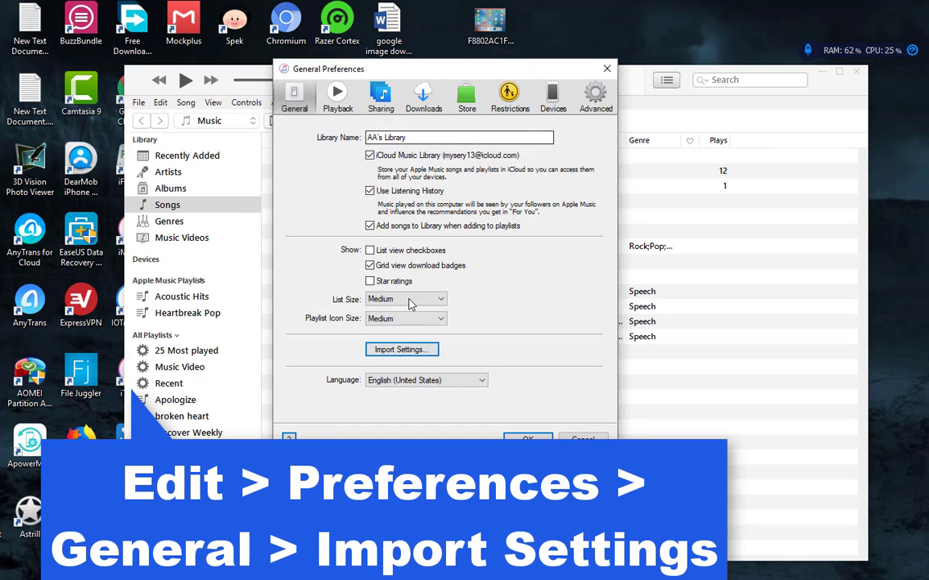
{"action": "left_click", "coordinate": [401, 348]}
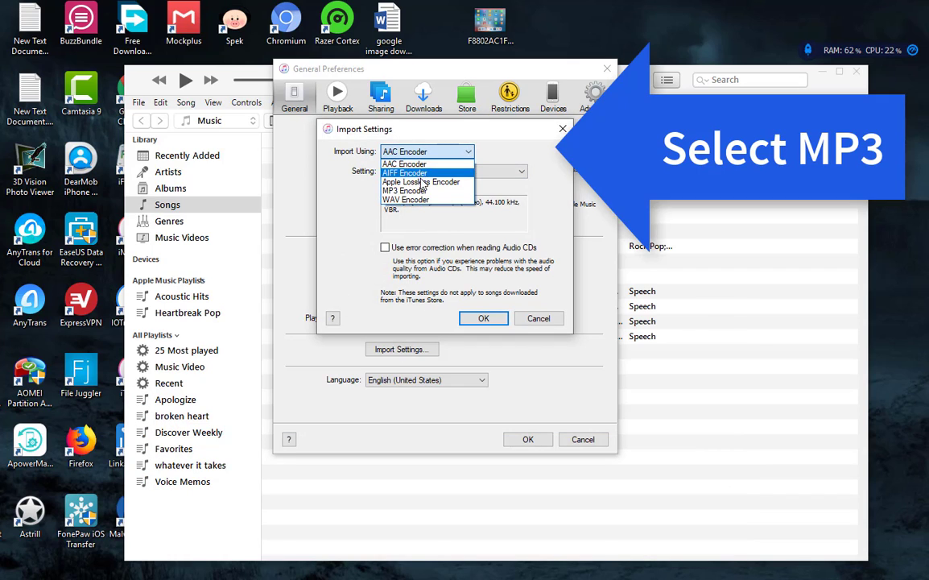
{"action": "left_click", "coordinate": [407, 190]}
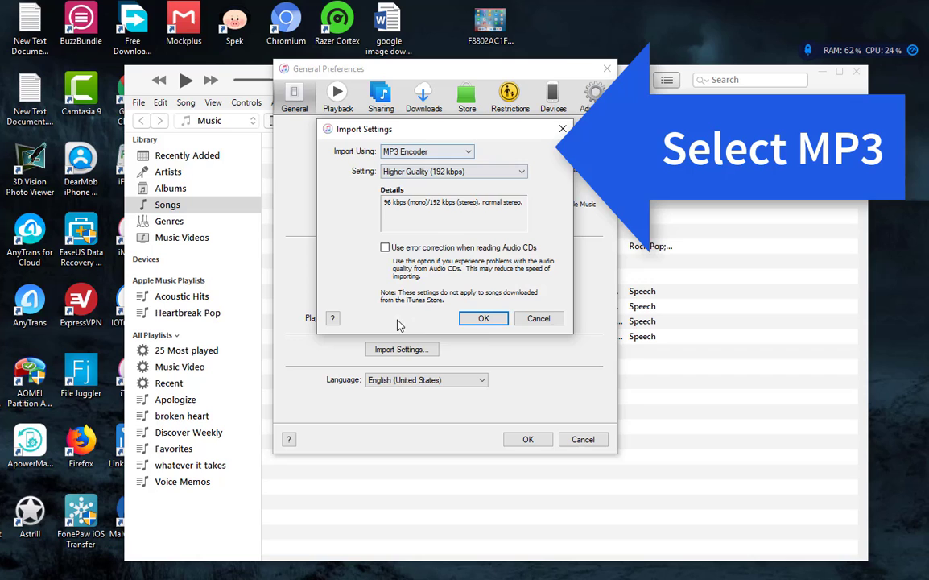
{"action": "left_click", "coordinate": [483, 319]}
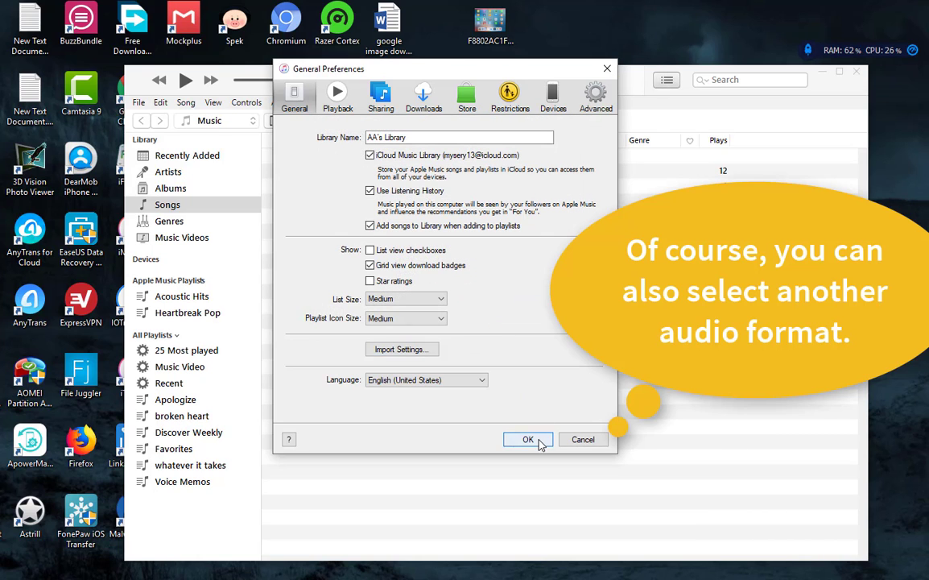
{"action": "left_click", "coordinate": [528, 438]}
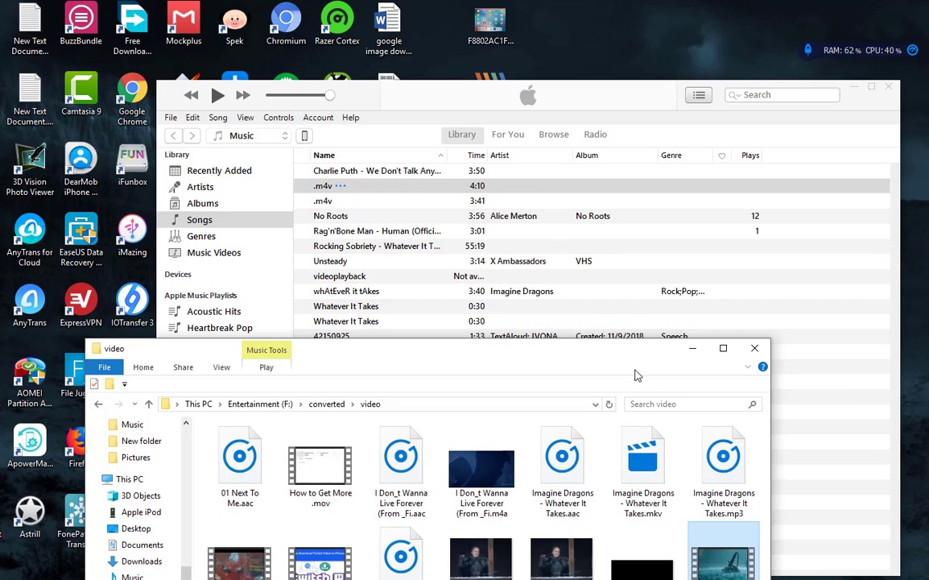
{"action": "mouse_move", "coordinate": [620, 357]}
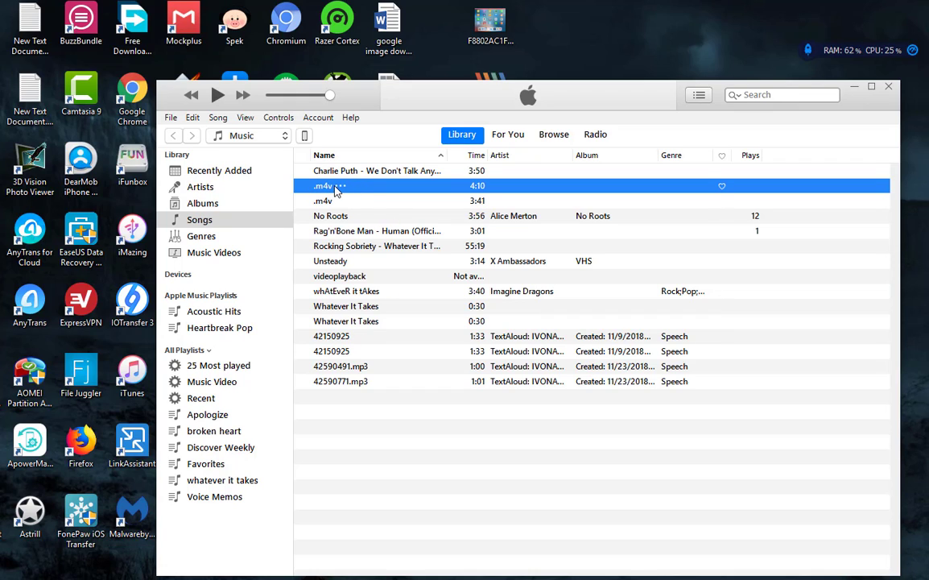
{"action": "mouse_move", "coordinate": [363, 193]}
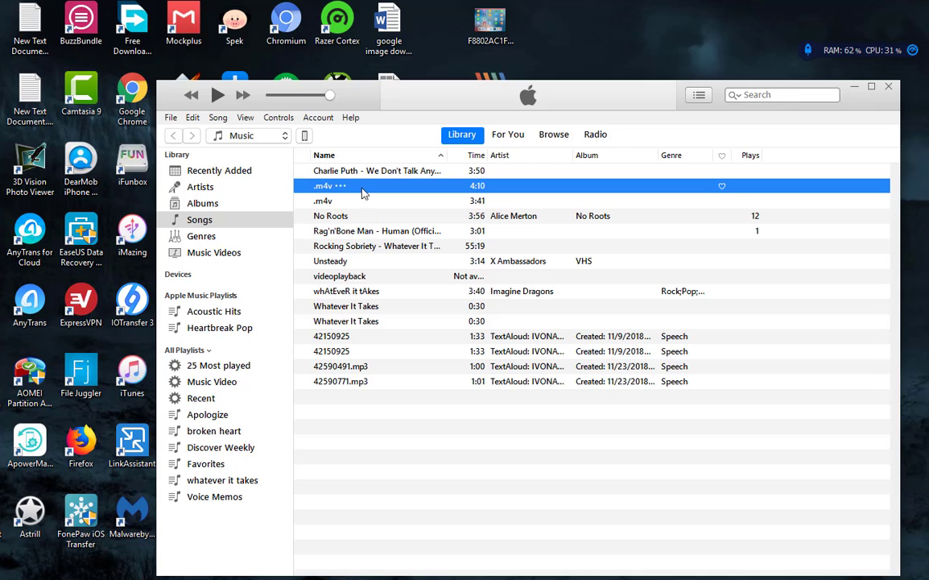
Step: Create an MP3 version of the selected .m4v song via File > Convert
{"action": "left_click", "coordinate": [170, 116]}
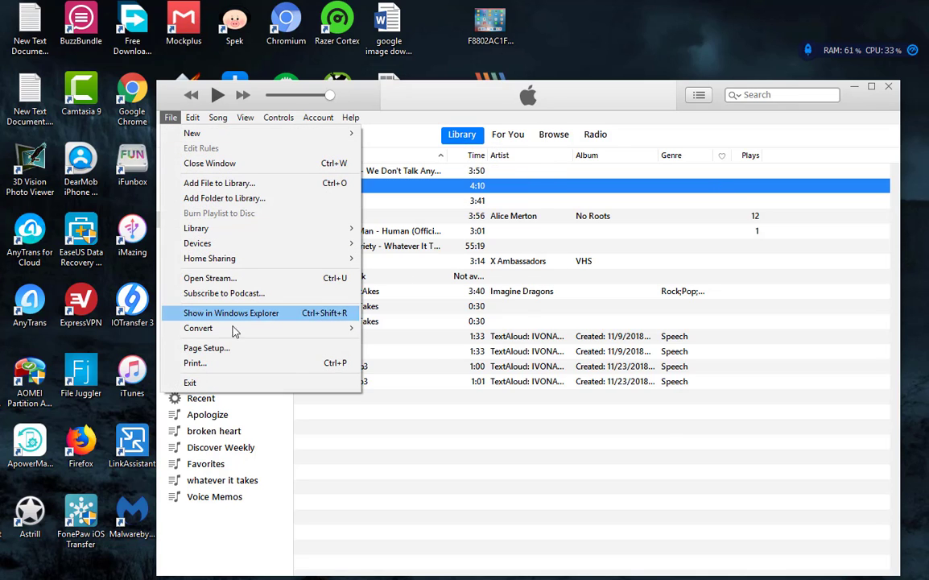
{"action": "mouse_move", "coordinate": [198, 328]}
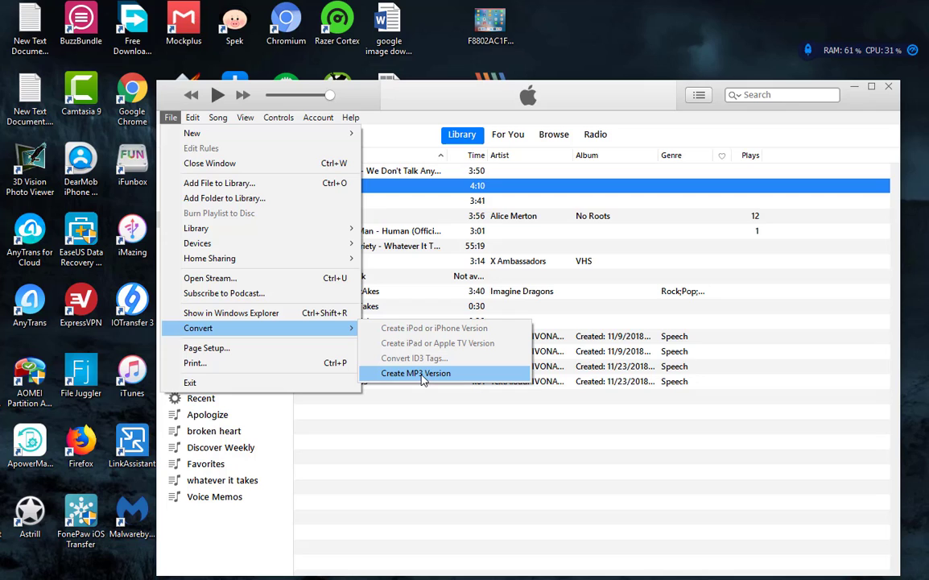
{"action": "left_click", "coordinate": [415, 373]}
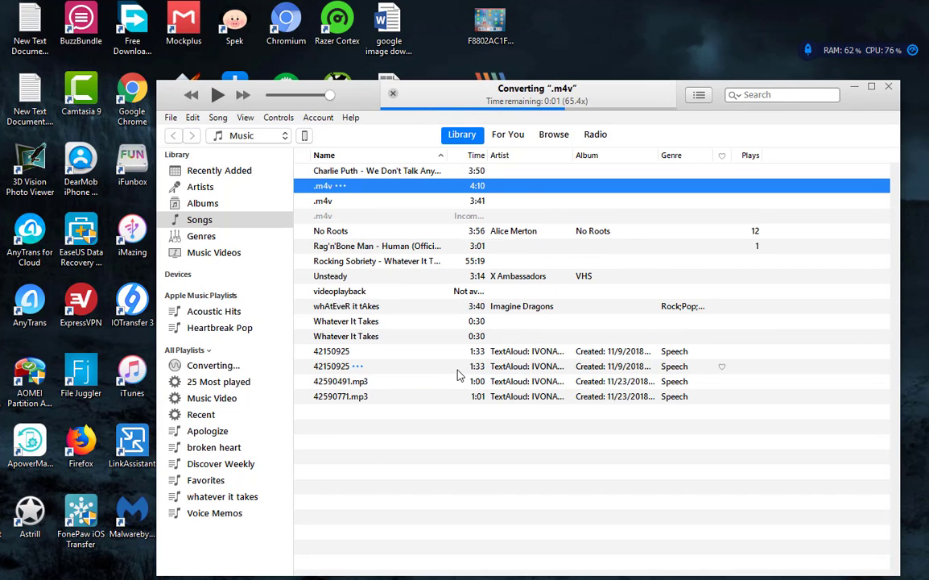
Step: Check the song's file format in Song Info > File, then close it
{"action": "right_click", "coordinate": [338, 199]}
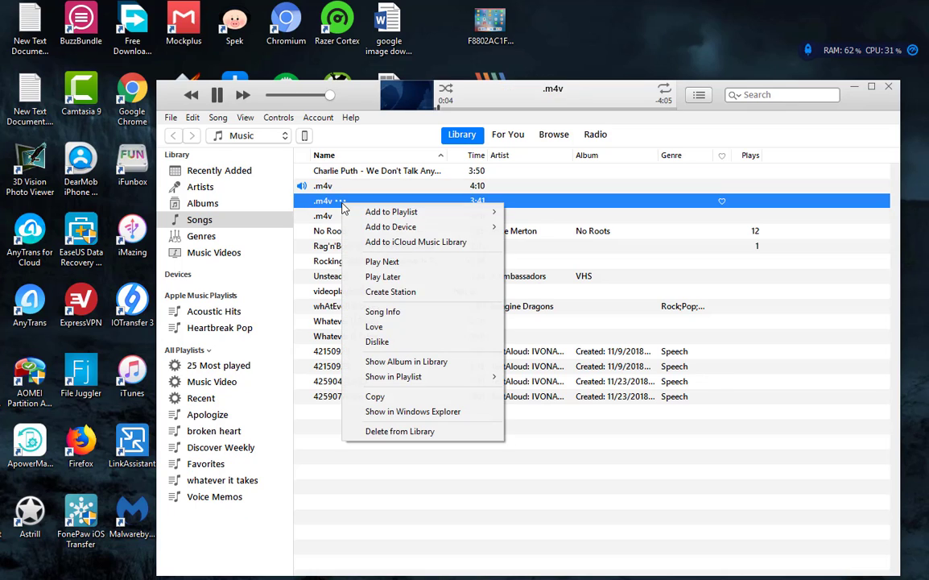
{"action": "left_click", "coordinate": [383, 311]}
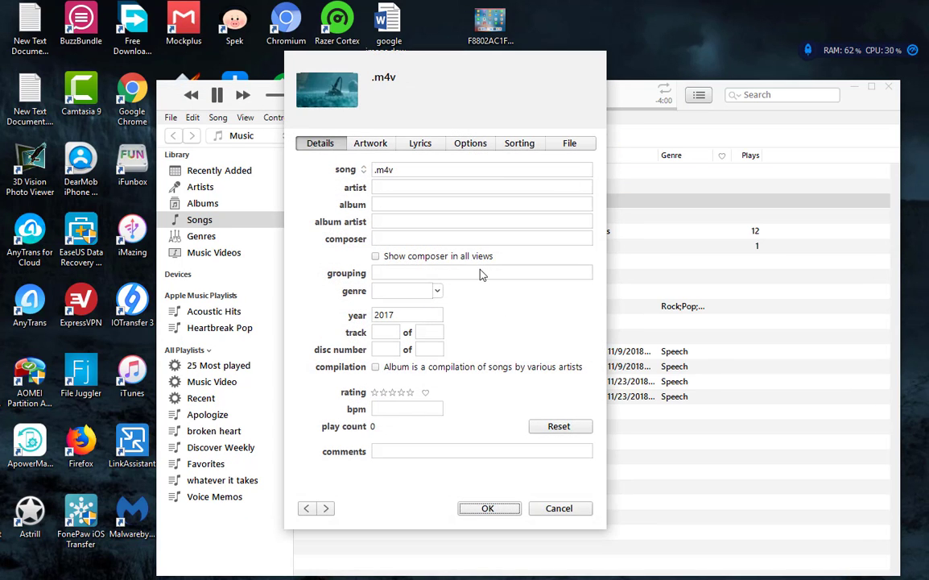
{"action": "left_click", "coordinate": [570, 143]}
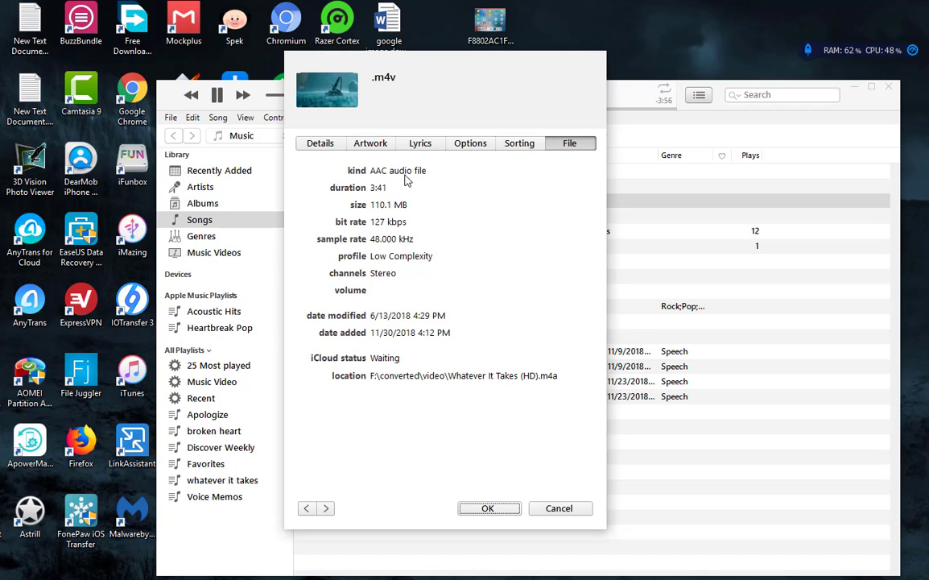
{"action": "left_click", "coordinate": [319, 142]}
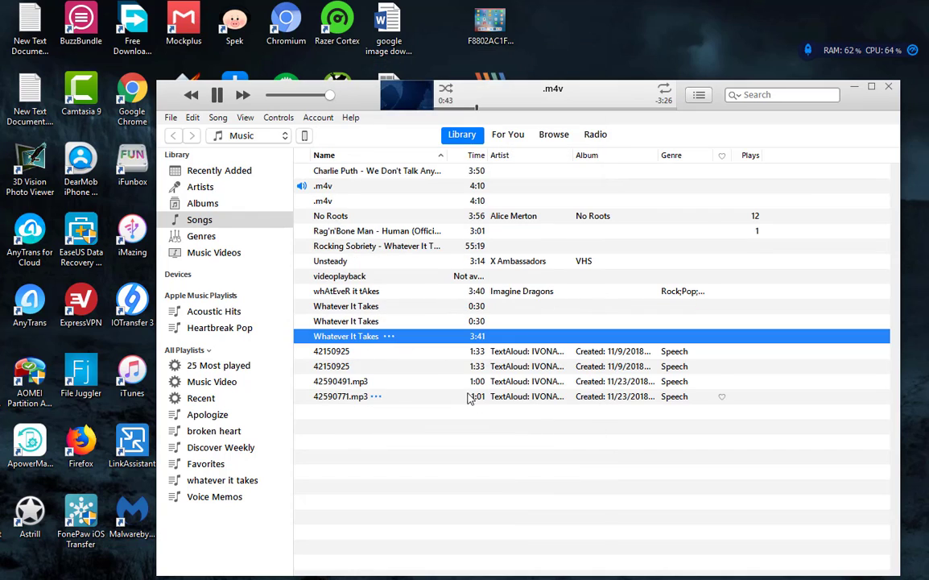
Step: Bring up the options for the new 3:41 Whatever It Takes MP3 track
{"action": "right_click", "coordinate": [346, 337]}
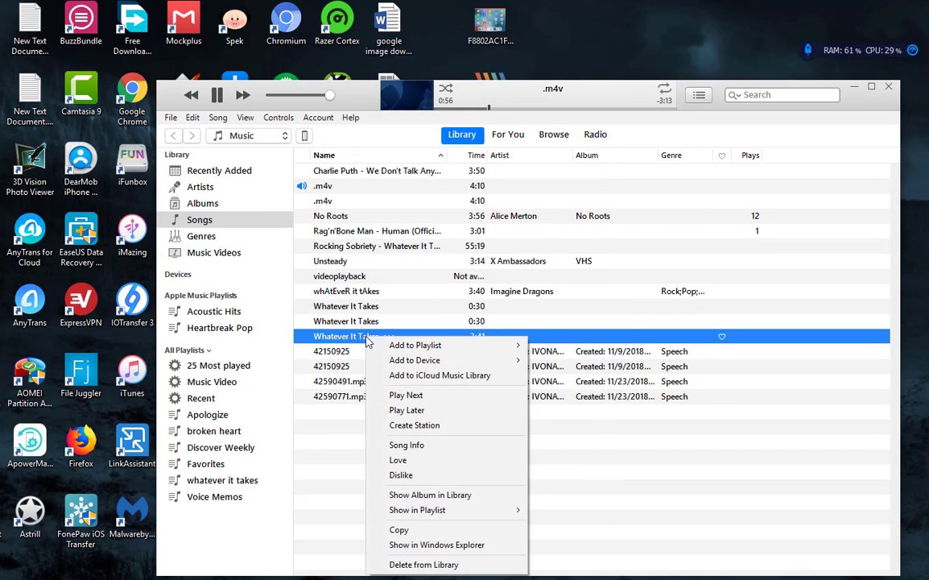
{"action": "mouse_move", "coordinate": [415, 360]}
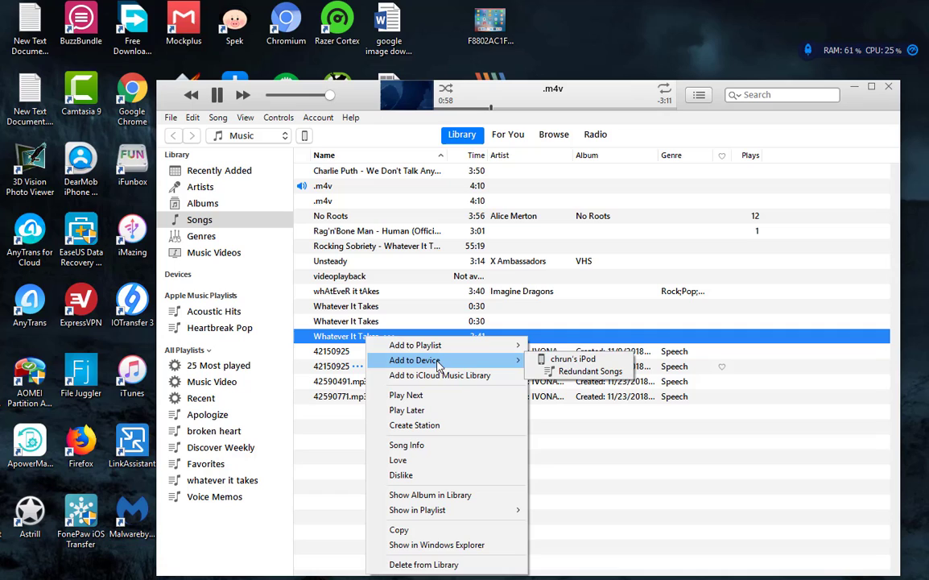
{"action": "mouse_move", "coordinate": [573, 358]}
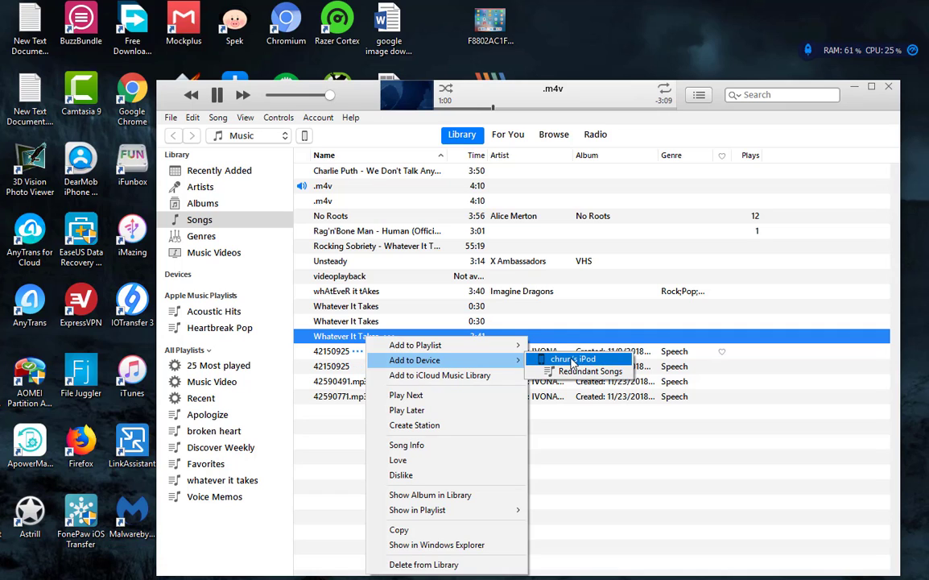